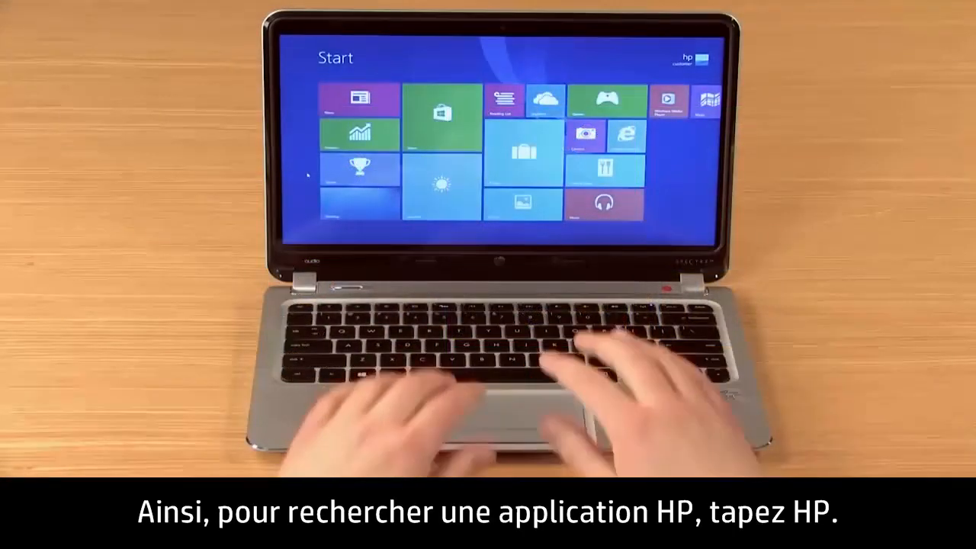
Search the Start screen for 'HP' and open the Everywhere scope filter options.
type("HP")
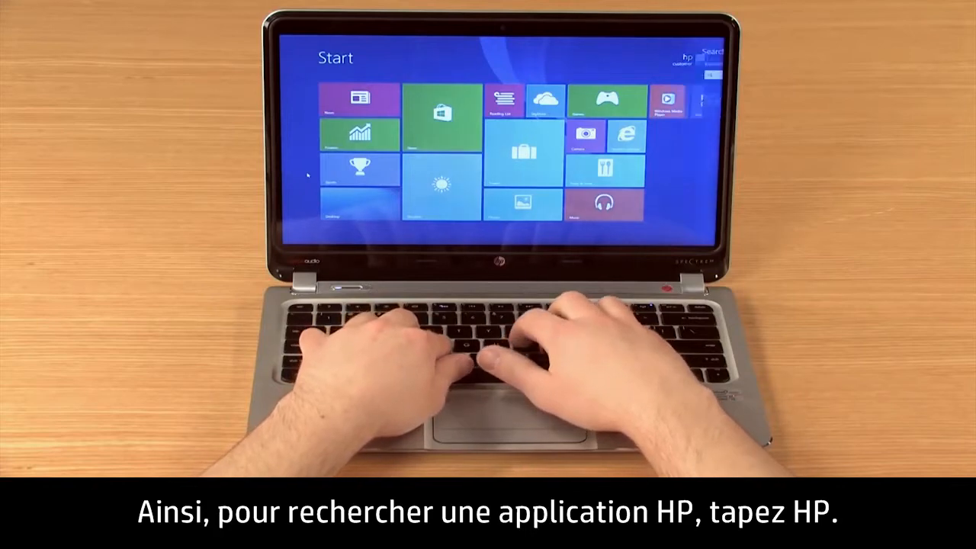
type("HP Support Assistant")
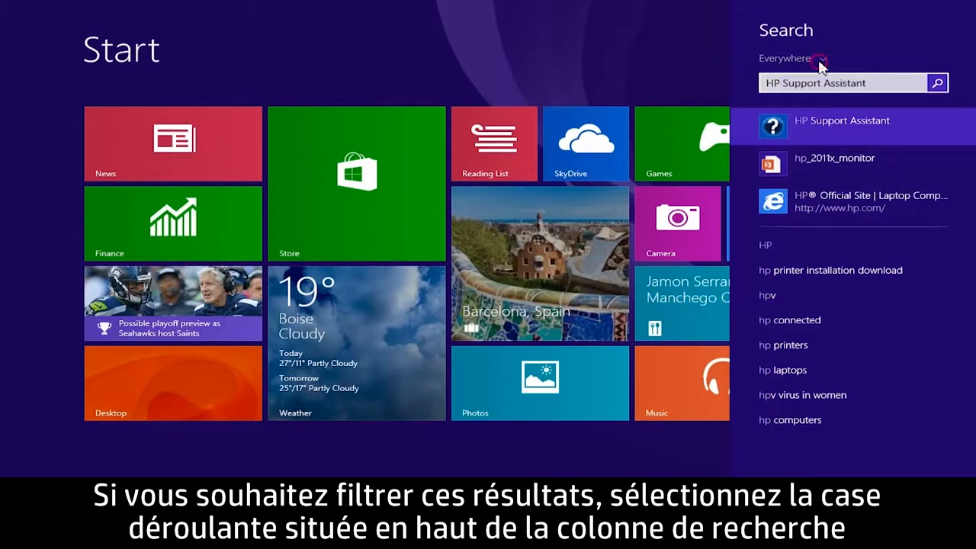
left_click(822, 58)
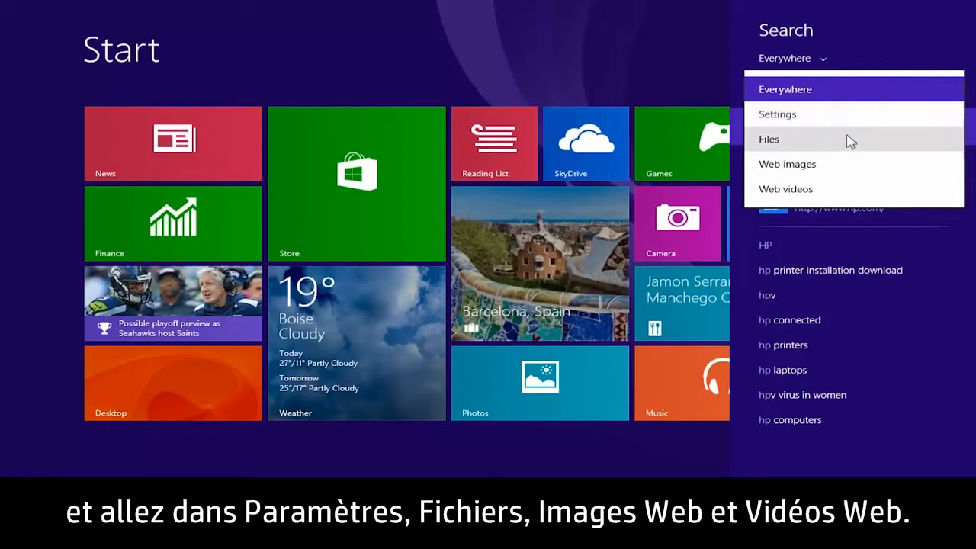
mouse_move(868, 193)
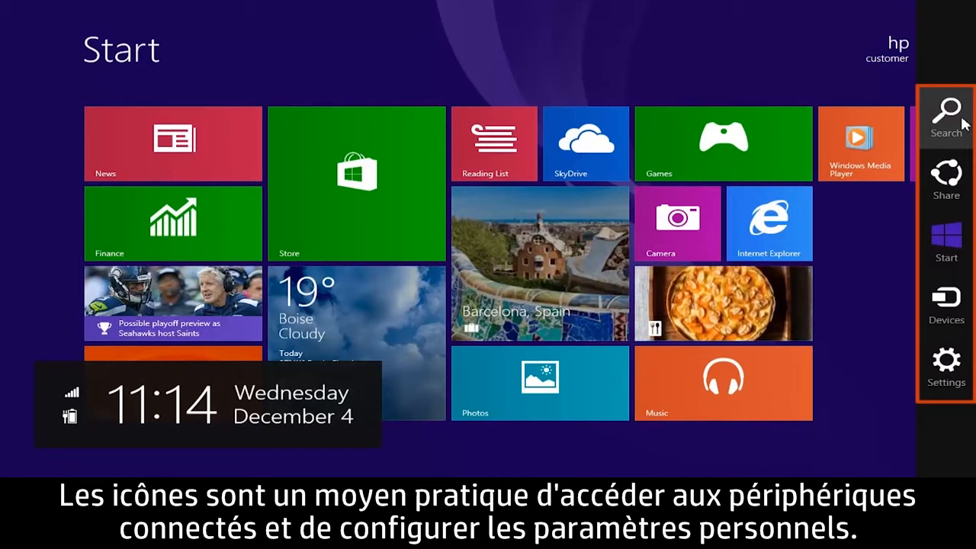
Open Search from the charms, then switch to settings-only (Win+W) and files-only (Win+F) search.
left_click(946, 115)
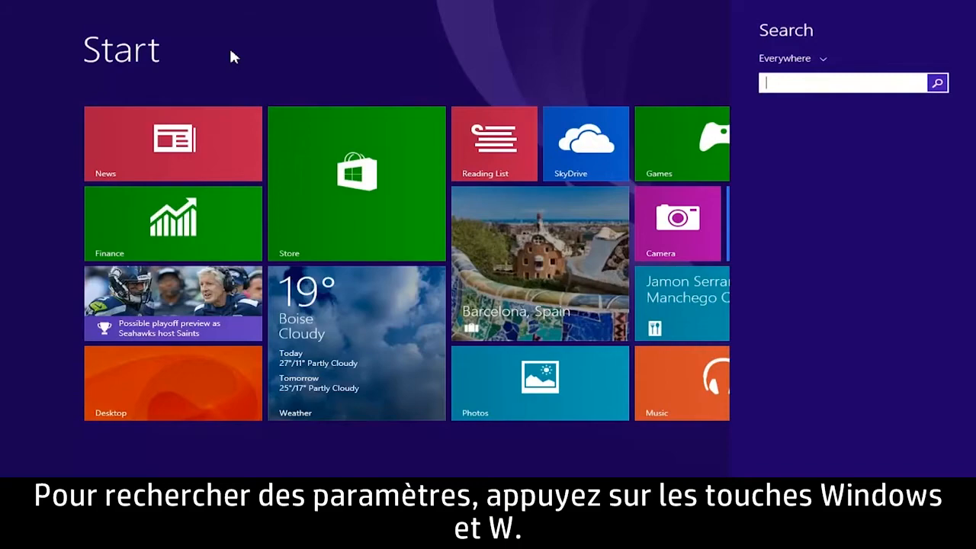
key("Win+W")
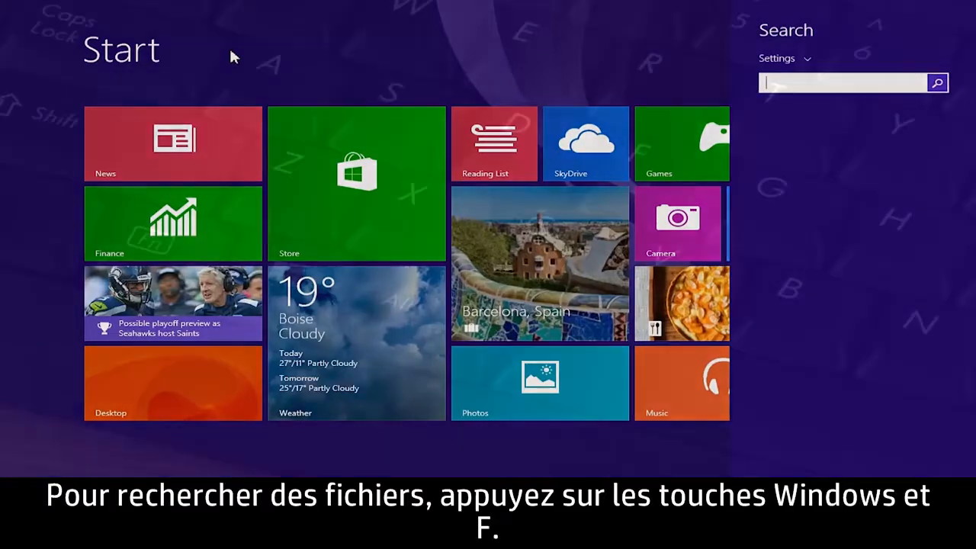
key("Win+f")
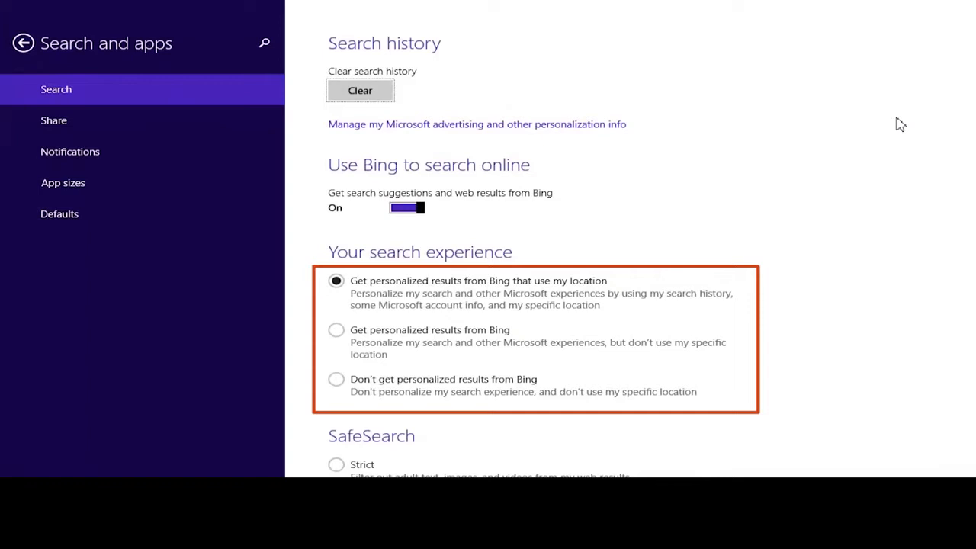
Scroll through Search history, Bing and Your search experience options.
scroll("down", 3)
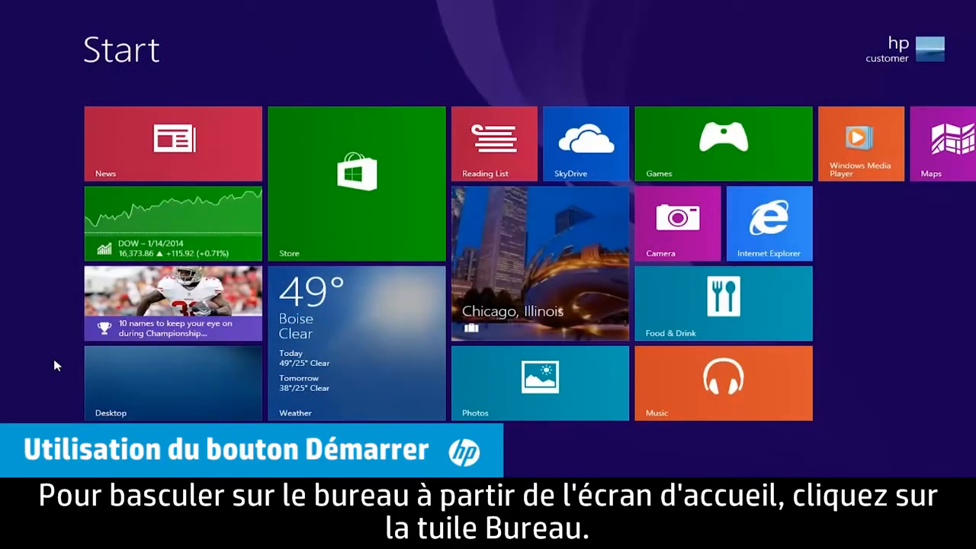
left_click(172, 384)
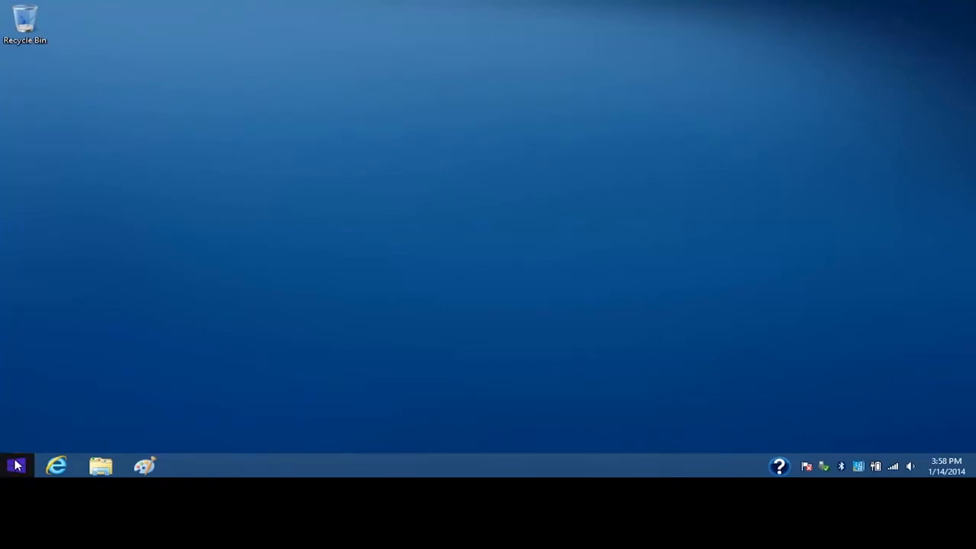
right_click(11, 467)
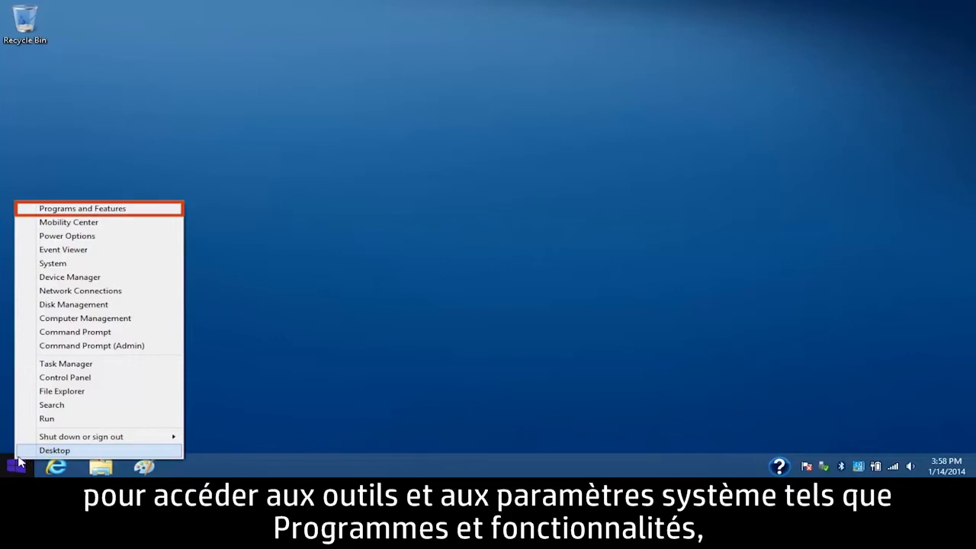
mouse_move(74, 332)
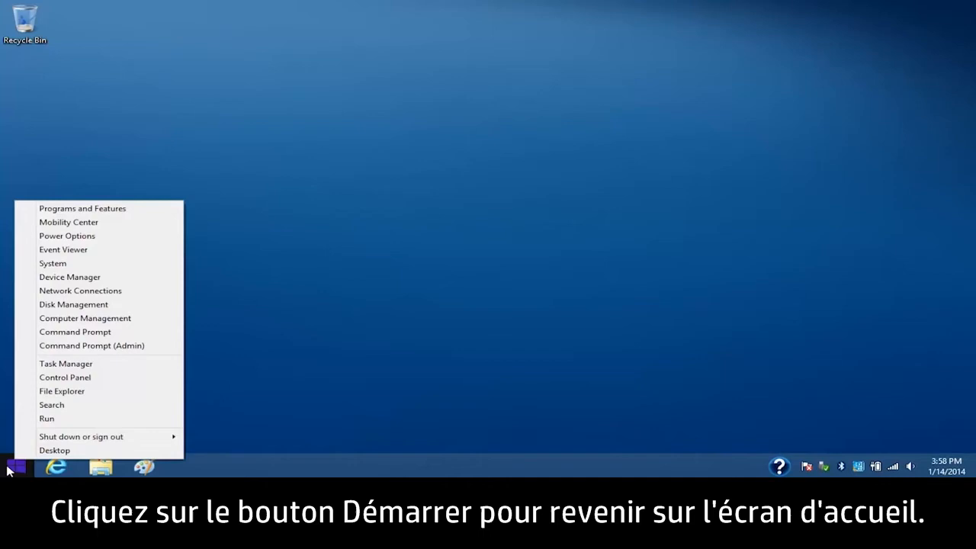
left_click(16, 466)
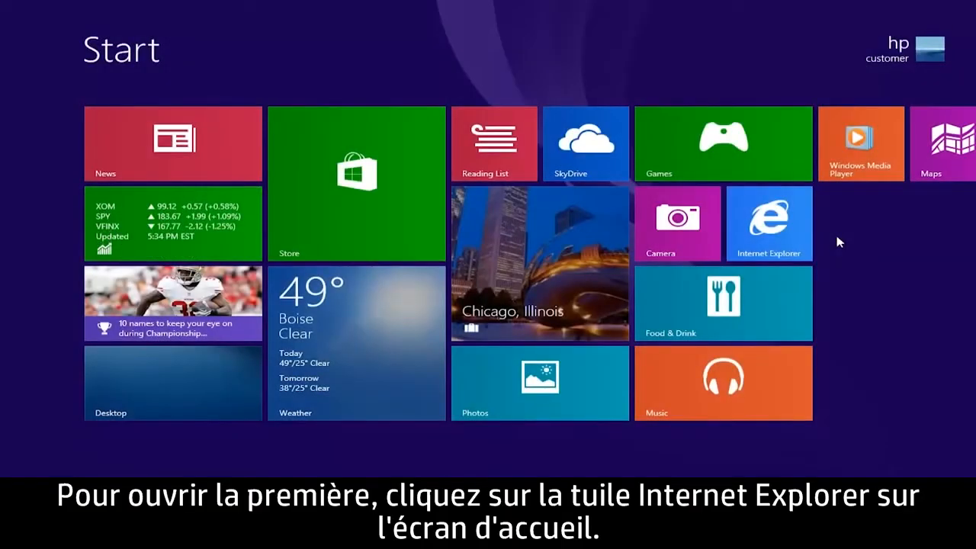
Launch Internet Explorer from its Start screen tile and select a page item.
left_click(769, 223)
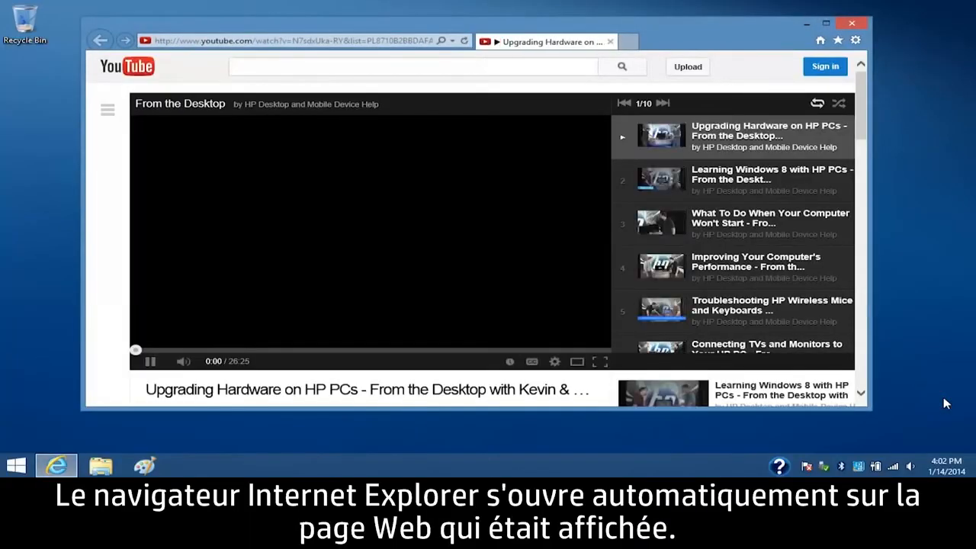
left_click(151, 361)
type("help")
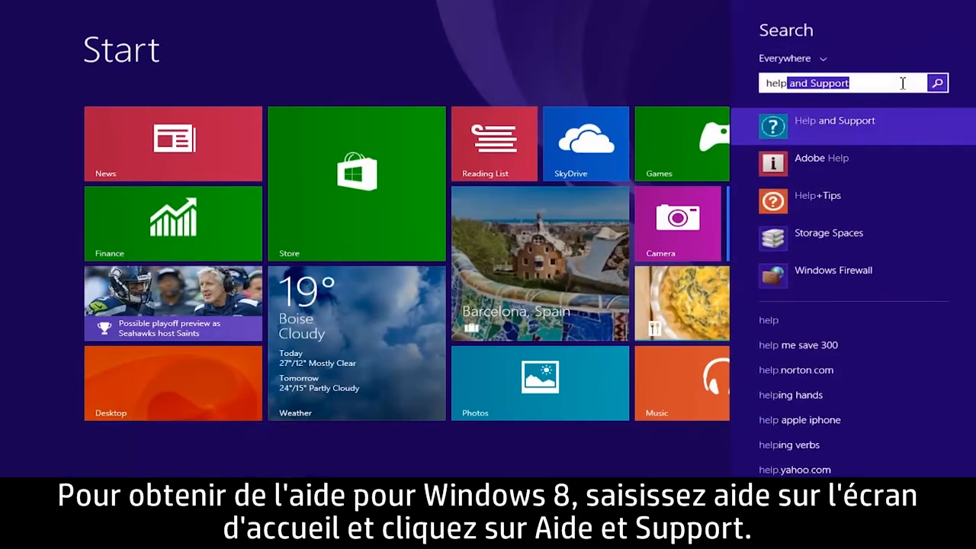
left_click(835, 121)
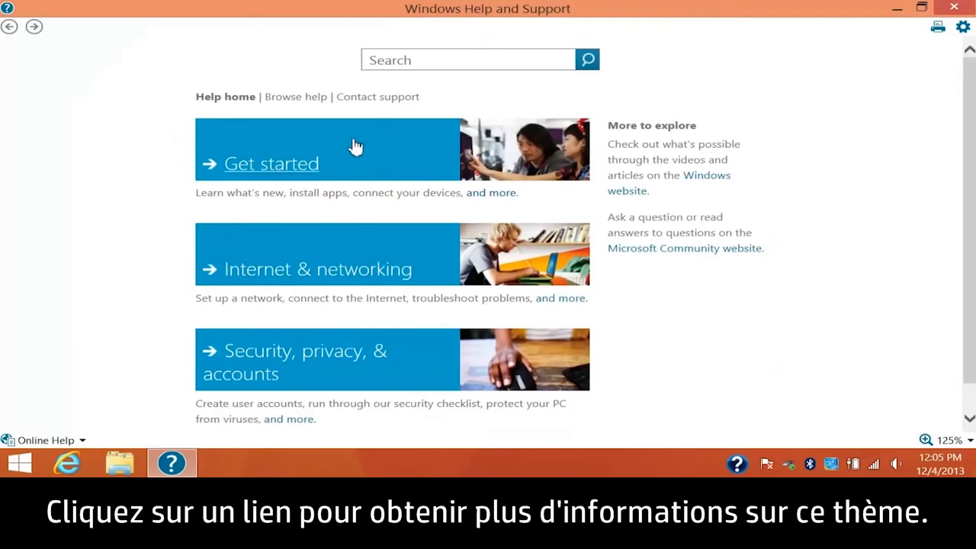
left_click(271, 164)
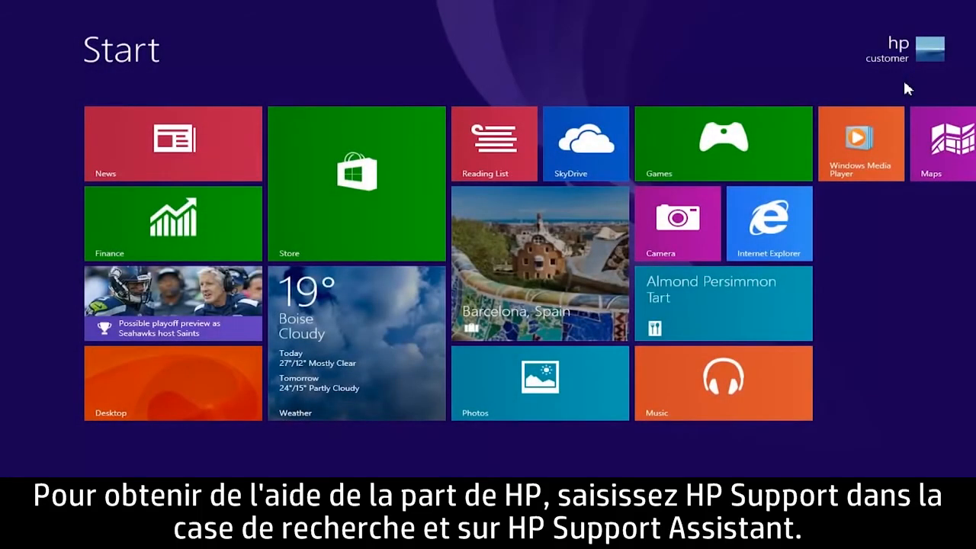
Search 'HP support', launch HP Support Assistant, and click Next past the welcome screen.
type("HP Support Assistant")
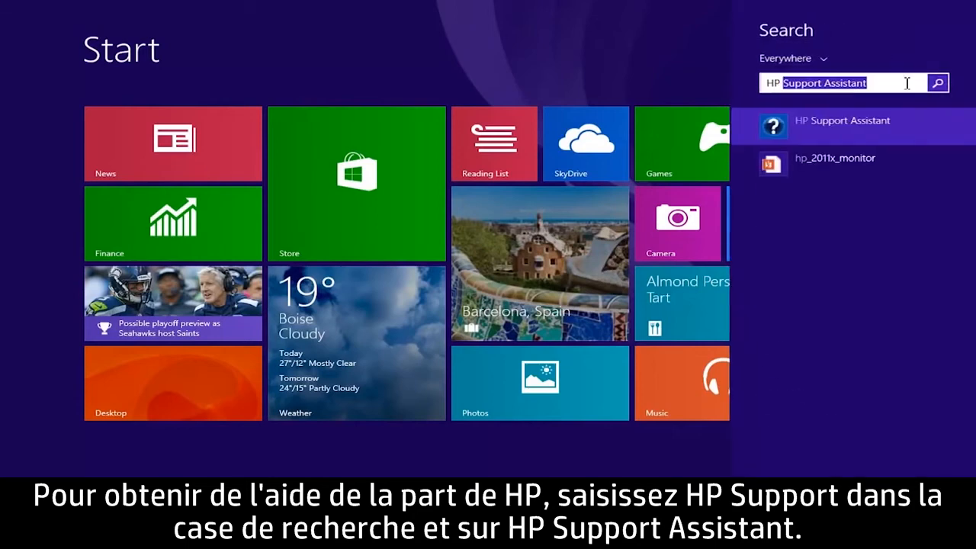
type("HP support")
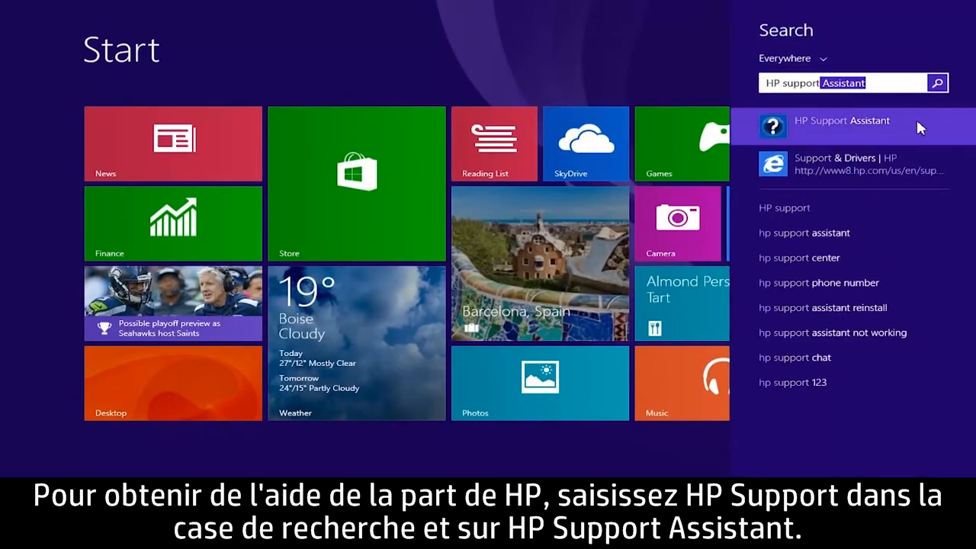
left_click(842, 120)
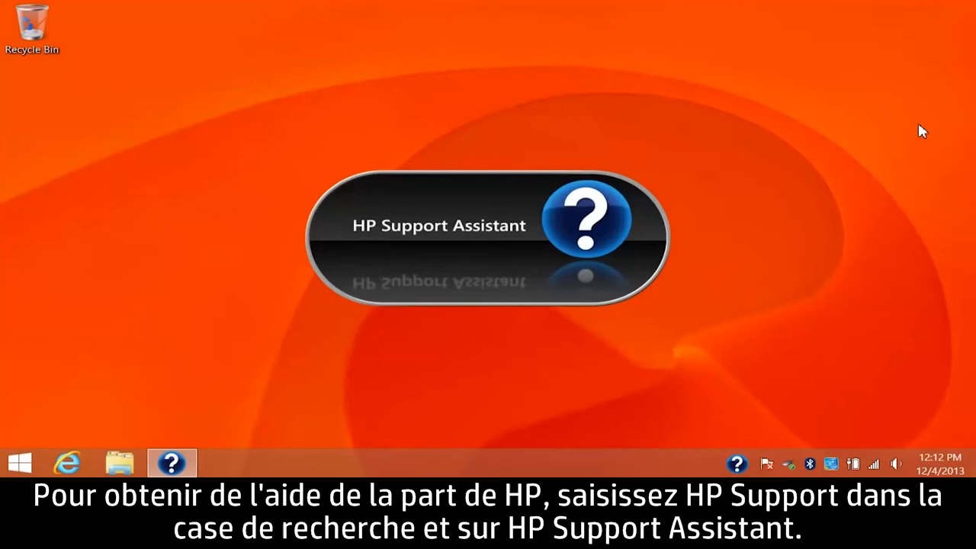
left_click(171, 463)
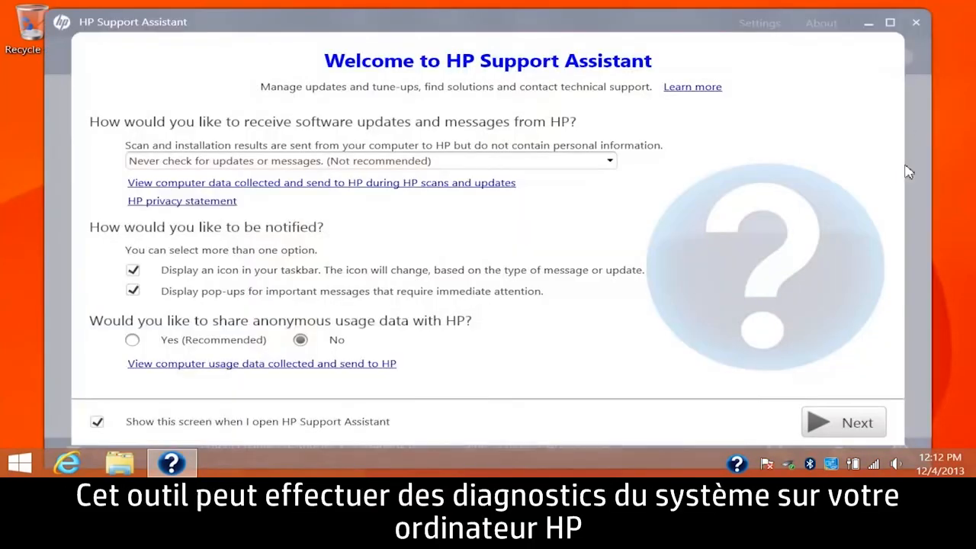
left_click(844, 422)
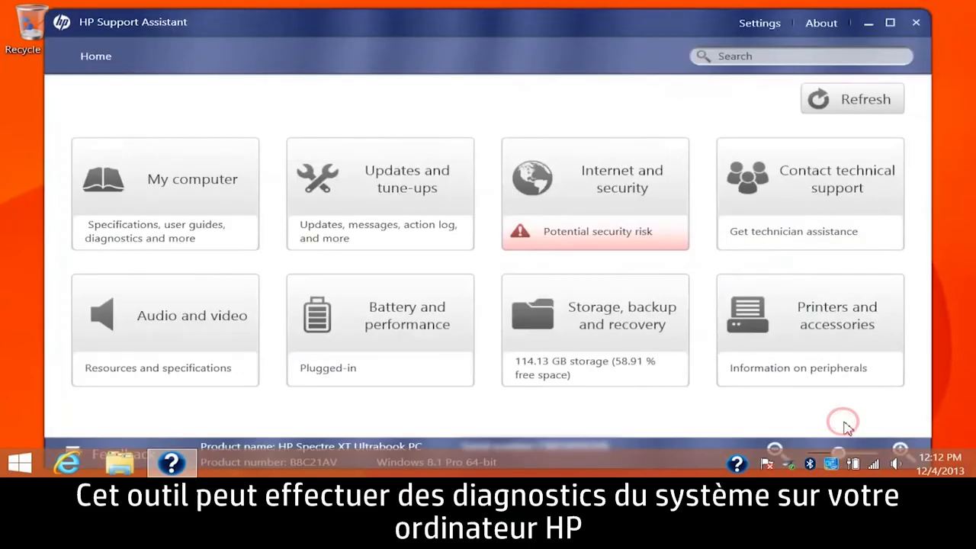